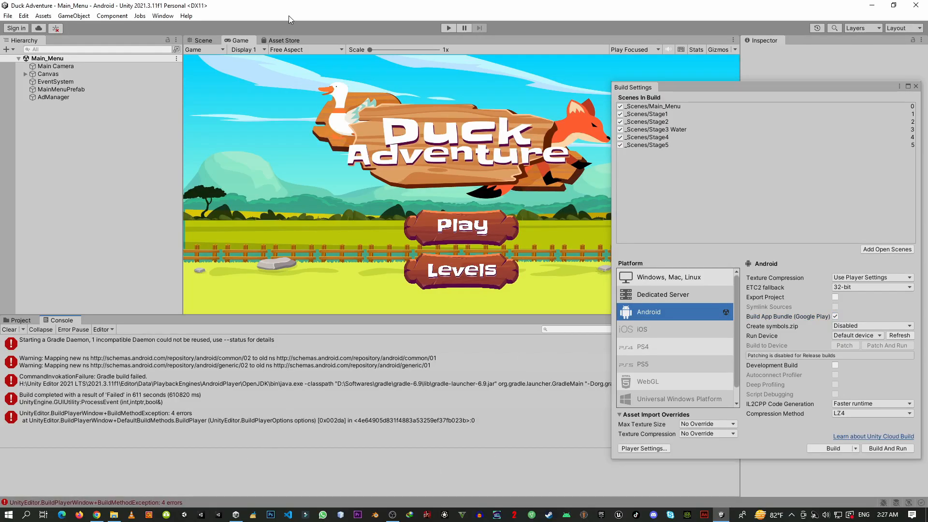
# Check the Player settings keep target API level 31 and close Project Settings
pyautogui.click(9, 16)
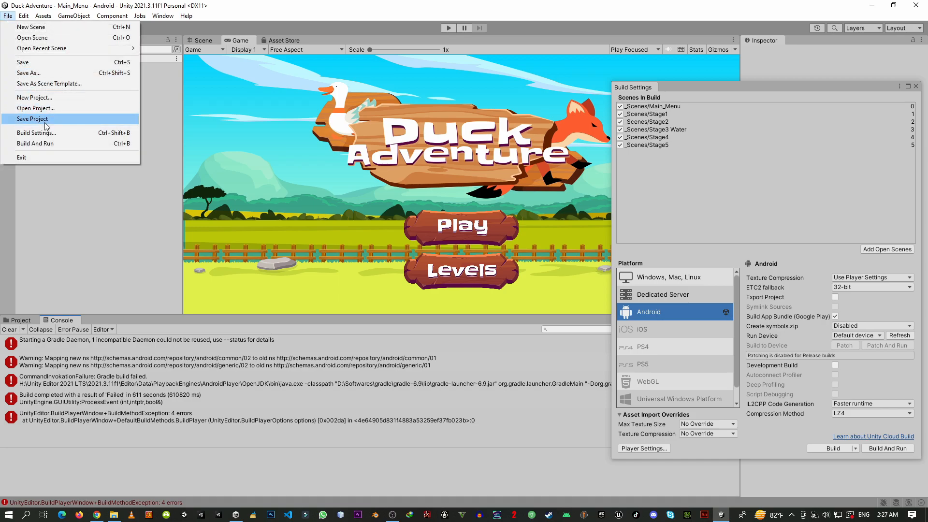
pyautogui.click(642, 447)
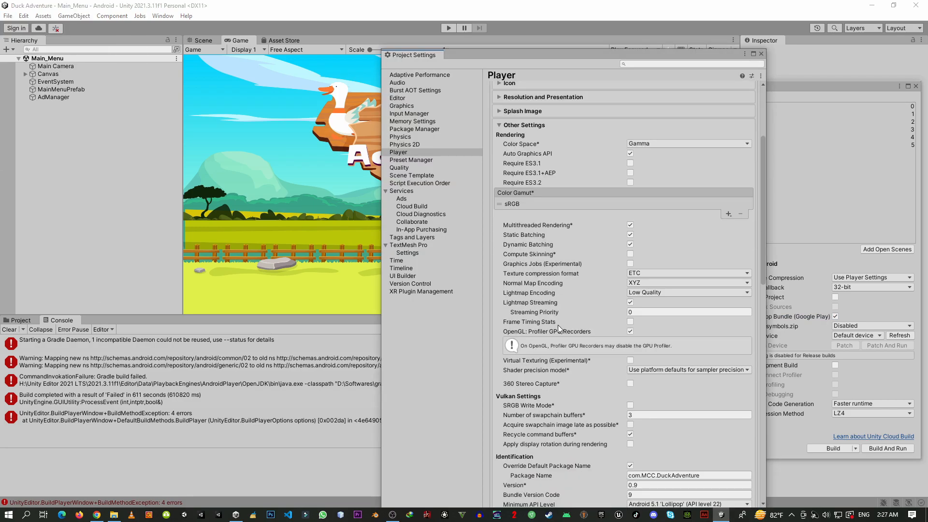
pyautogui.scroll(-3)
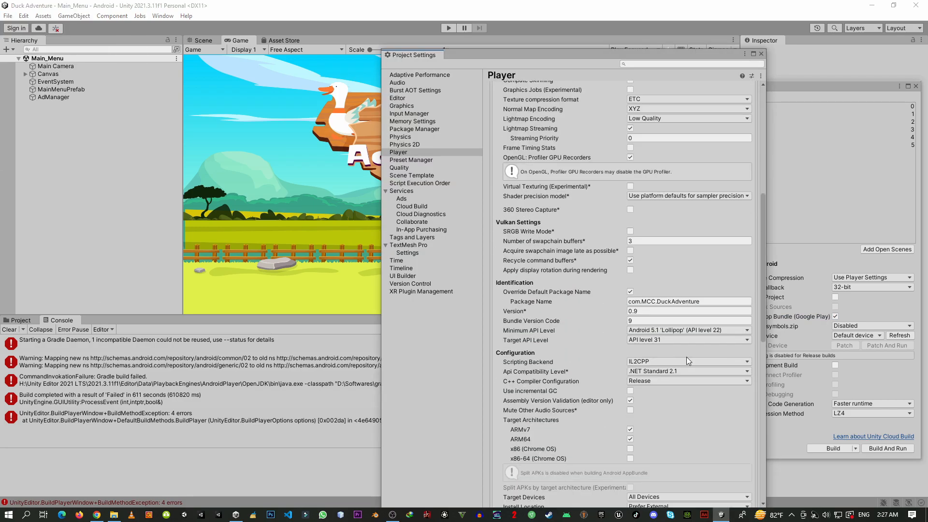
pyautogui.click(687, 339)
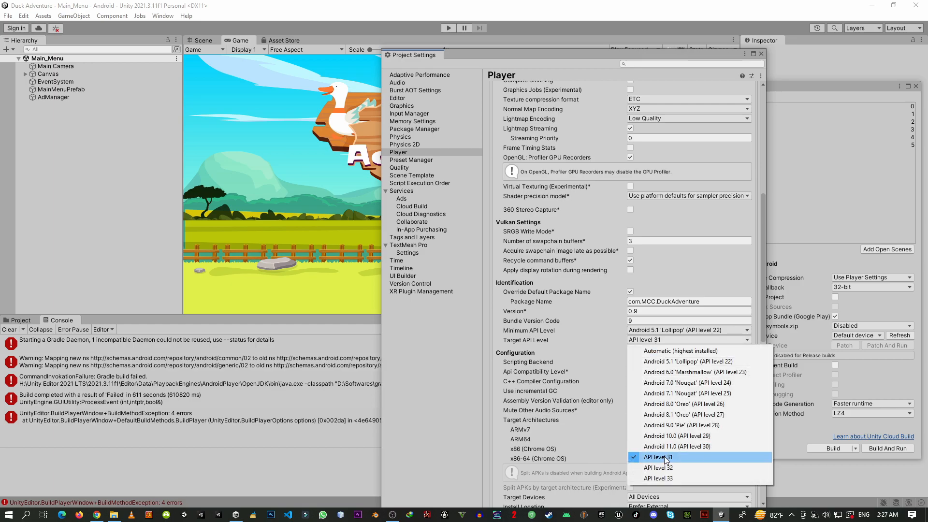
pyautogui.click(657, 457)
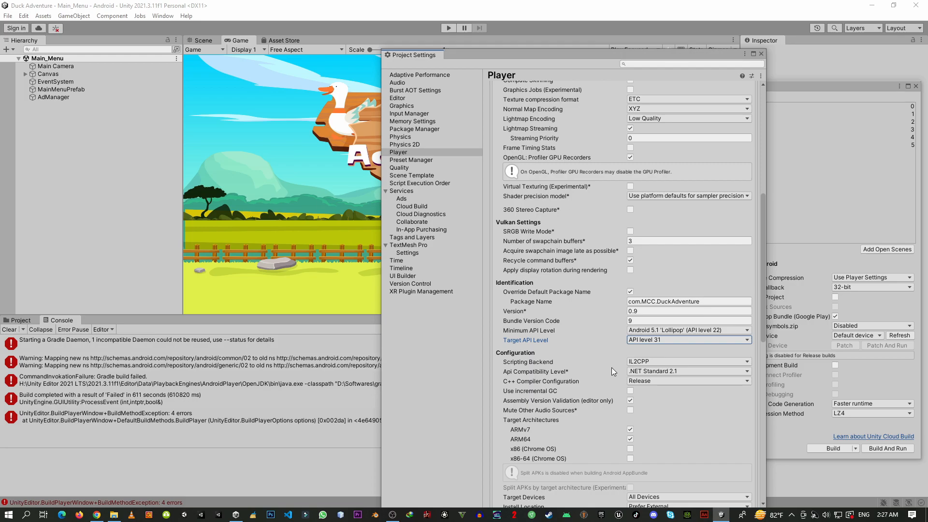
pyautogui.click(96, 513)
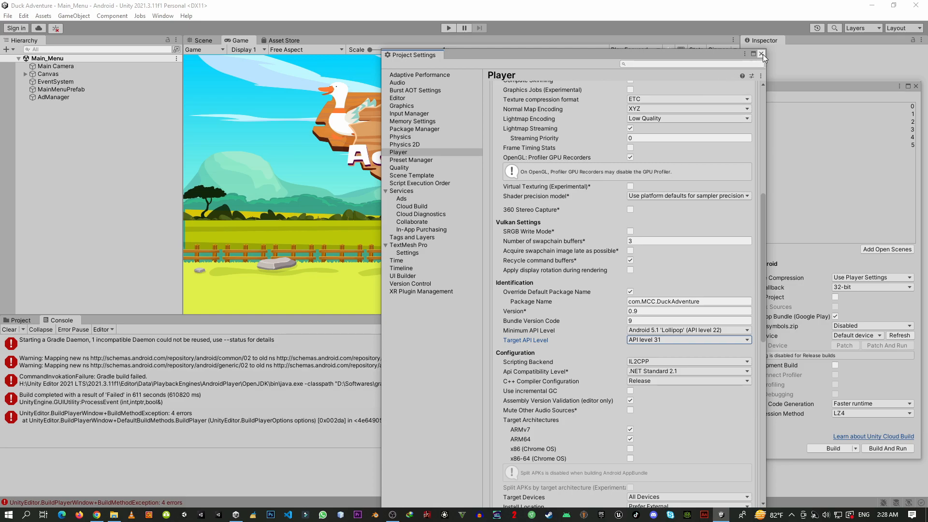
pyautogui.click(762, 54)
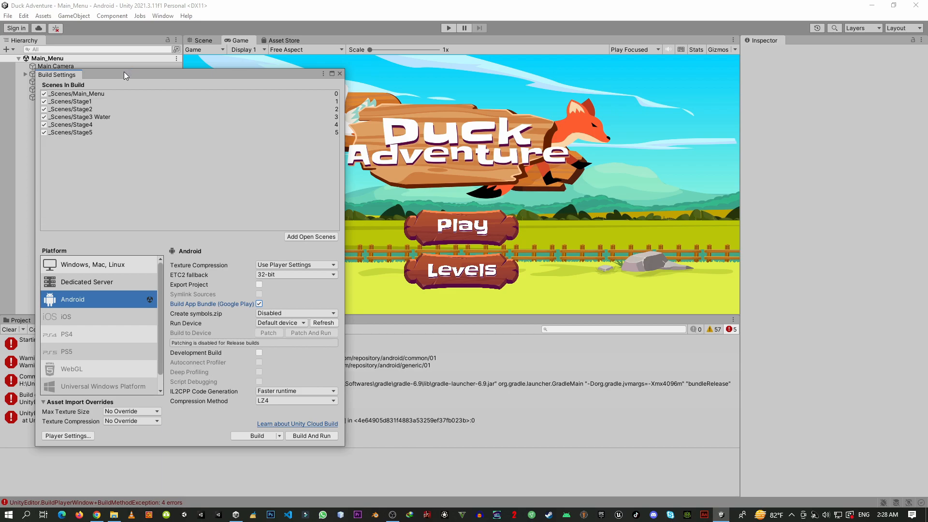
pyautogui.moveTo(219, 212)
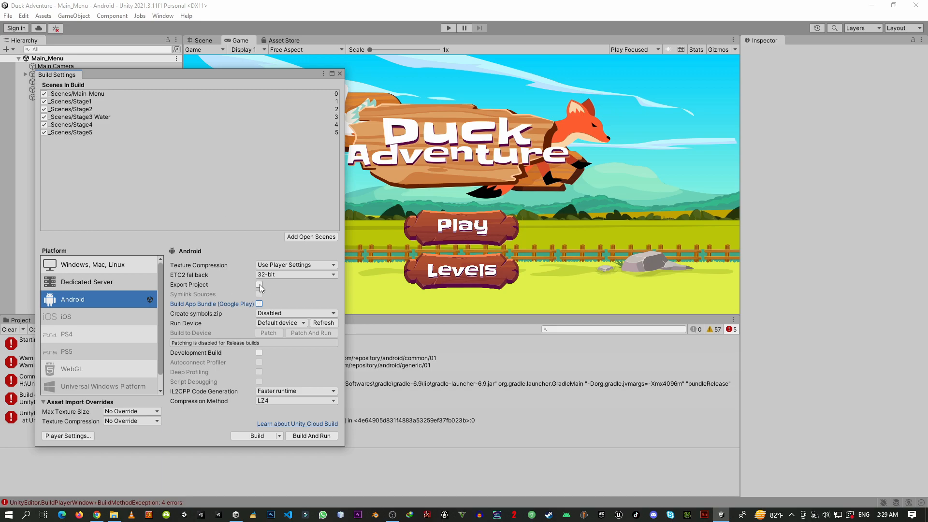
# Enable Export Project in Build Settings and start the Android project export
pyautogui.click(258, 284)
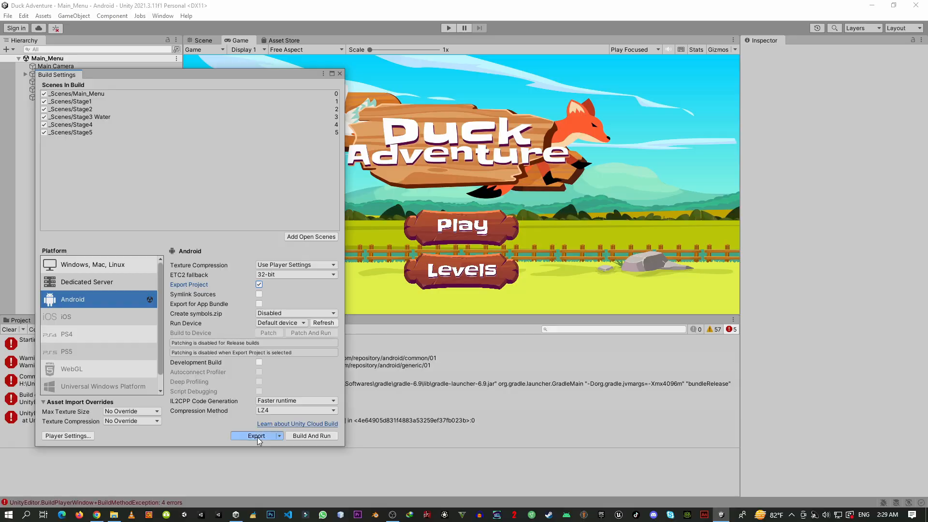
pyautogui.click(255, 435)
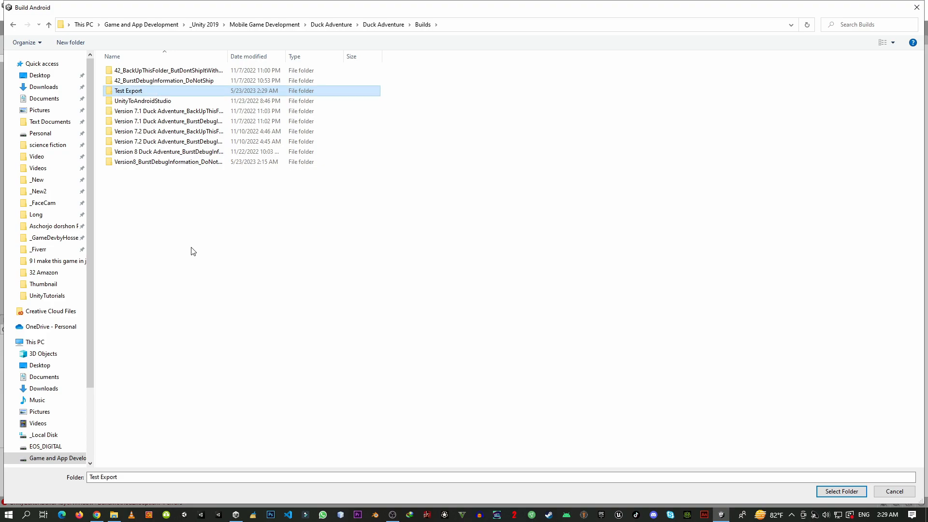
# Choose Test Export as the destination and view the exported gradle, launcher and unityLibrary folders
pyautogui.doubleClick(128, 91)
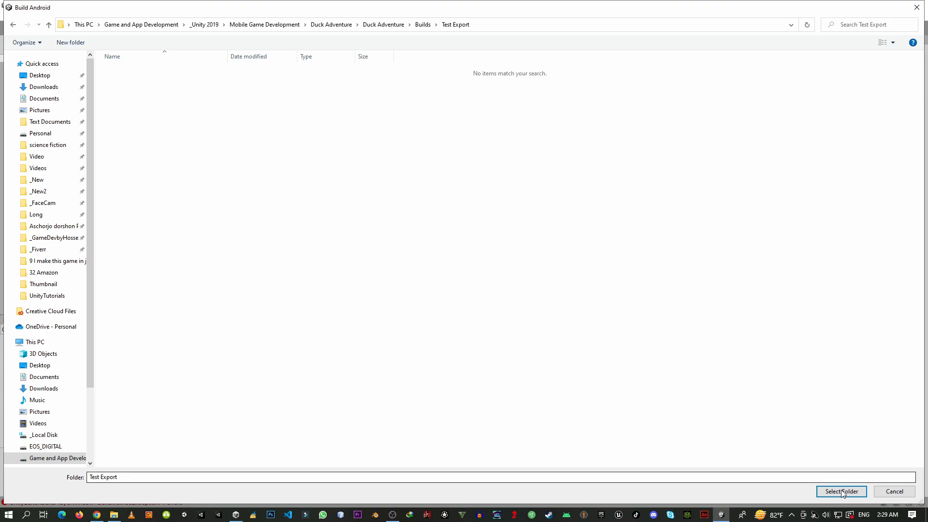
pyautogui.click(840, 491)
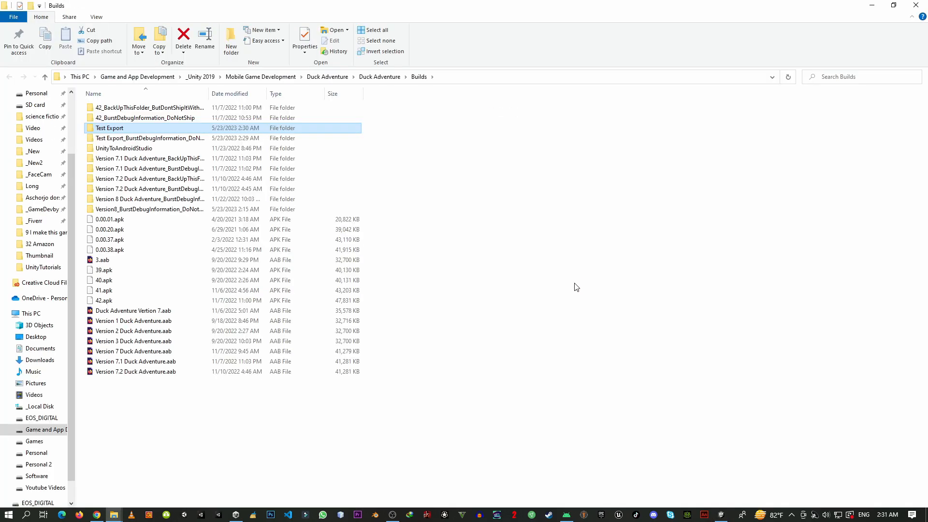
pyautogui.doubleClick(109, 128)
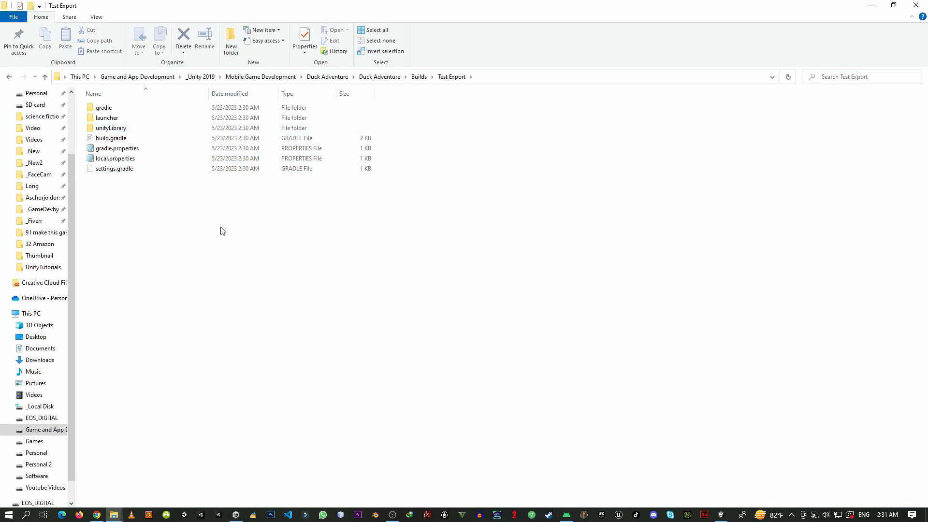
pyautogui.moveTo(307, 321)
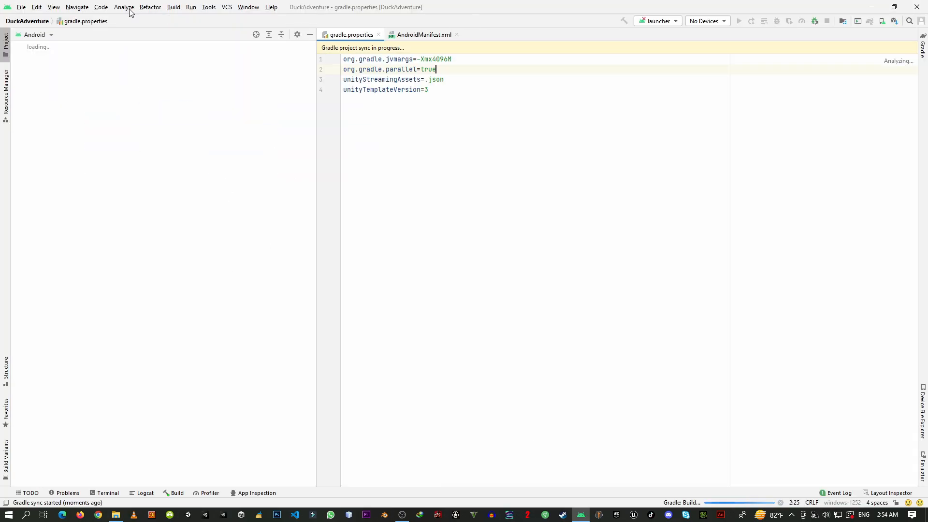
# Import the Test Export folder as a project, accepting the warning and using Android Studio's SDK
pyautogui.click(21, 6)
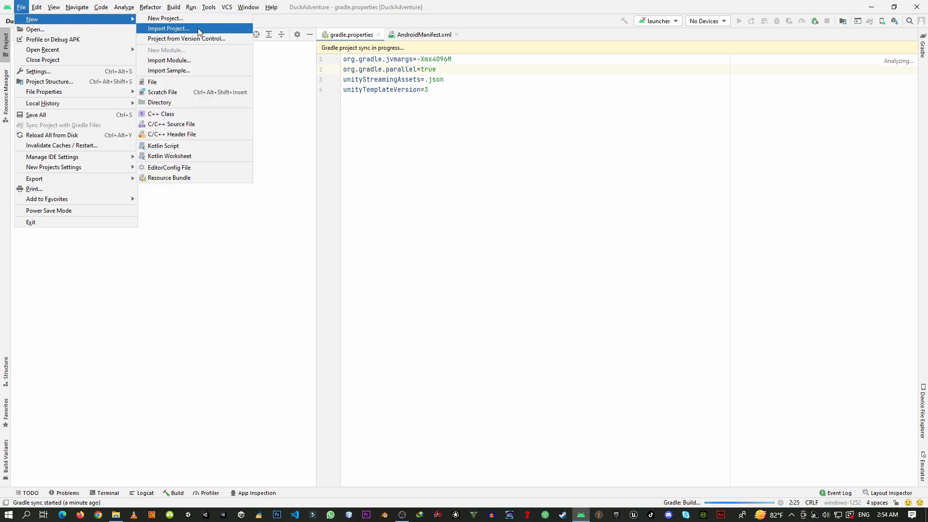
pyautogui.click(168, 28)
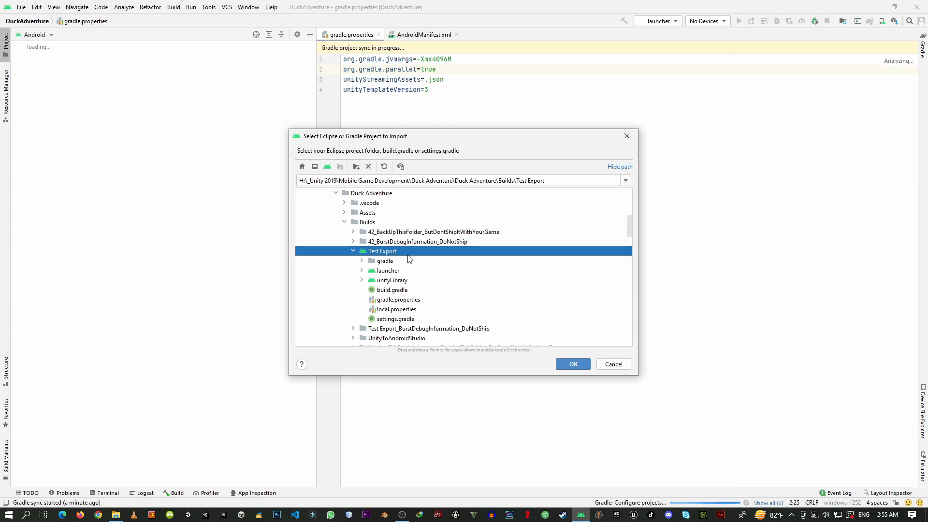
pyautogui.click(571, 364)
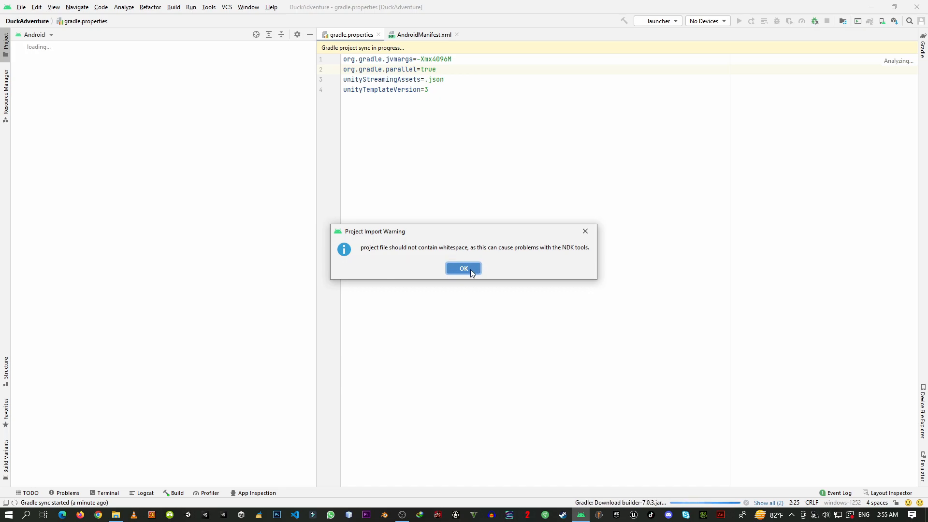
pyautogui.click(463, 268)
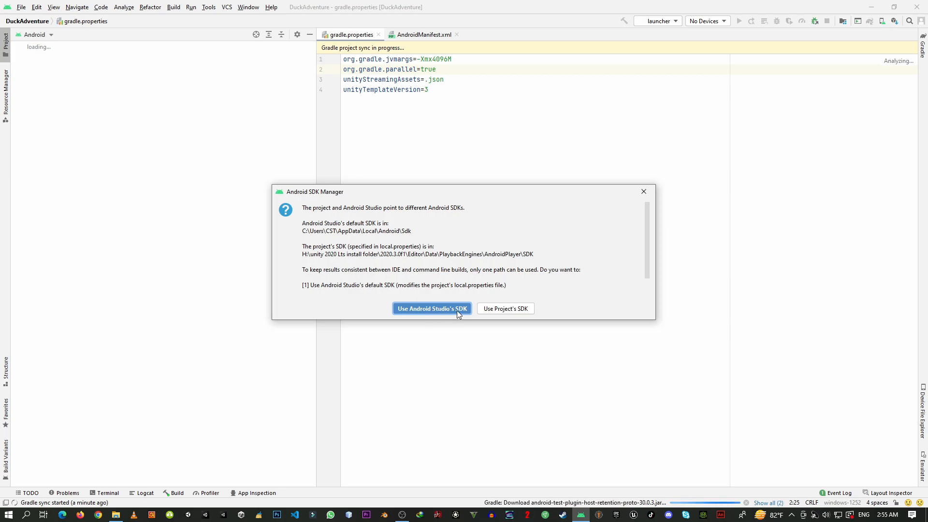
pyautogui.click(431, 309)
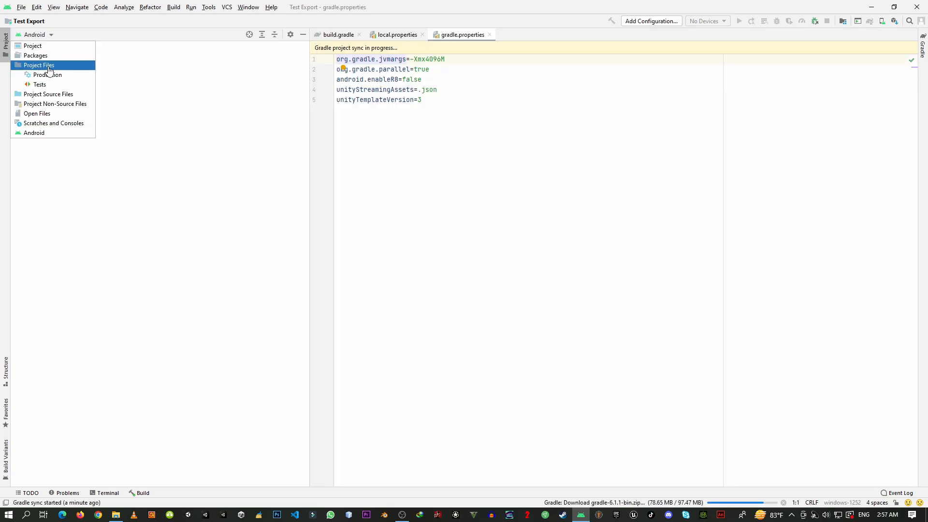
# In the Project Files view, remove the android.enableR8=false line from gradle.properties
pyautogui.click(39, 64)
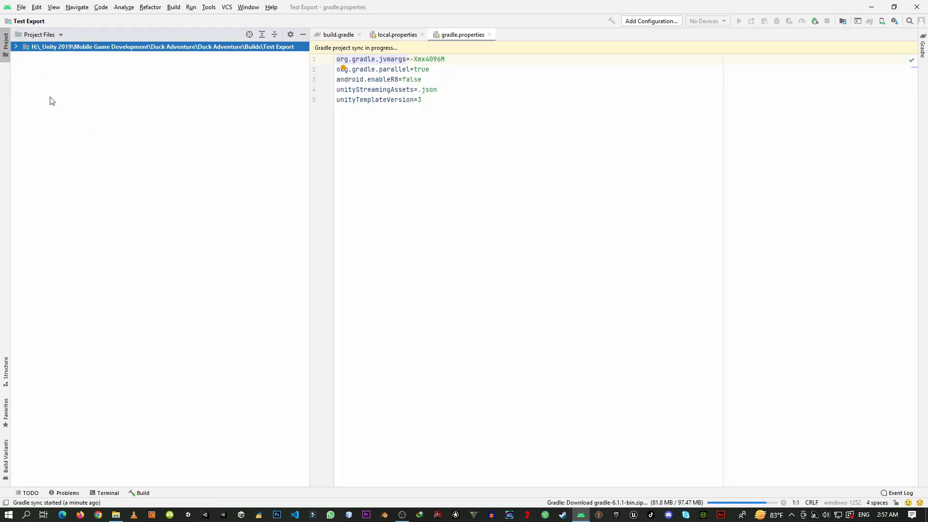
pyautogui.click(17, 47)
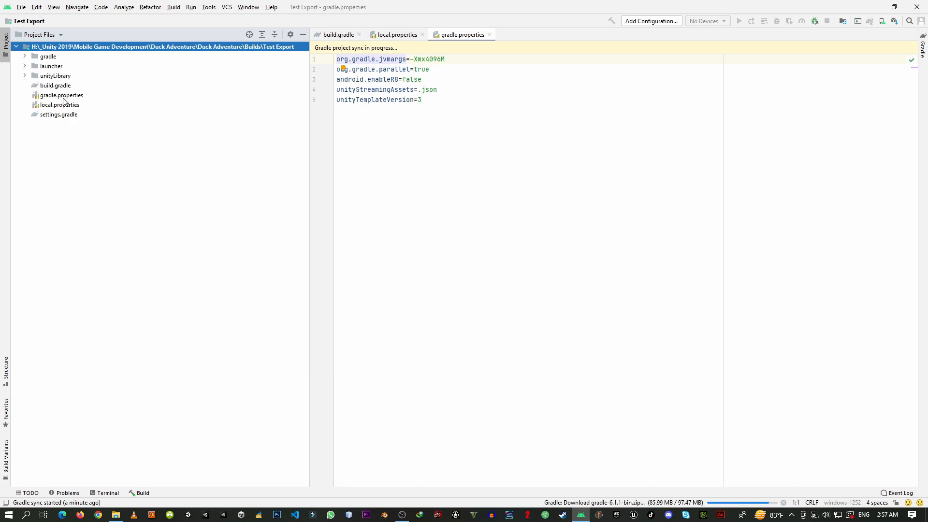
pyautogui.click(59, 94)
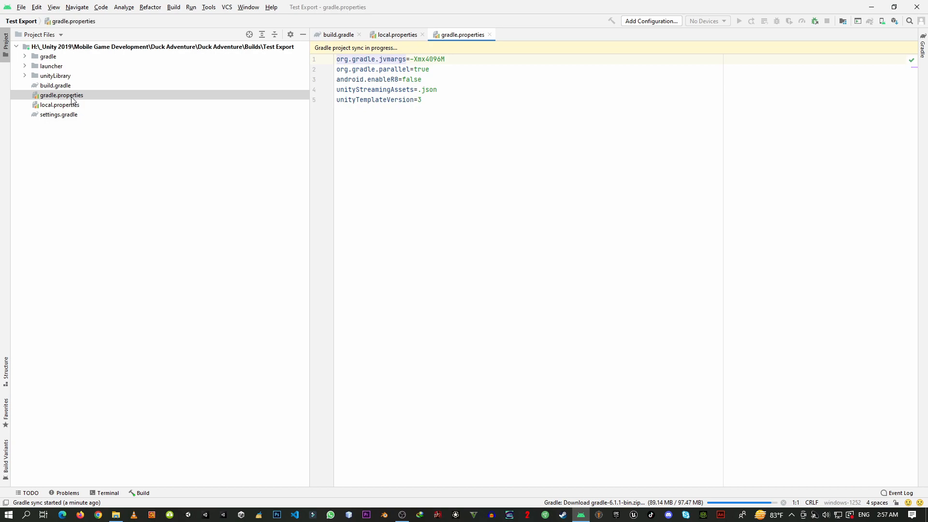
pyautogui.tripleClick(379, 79)
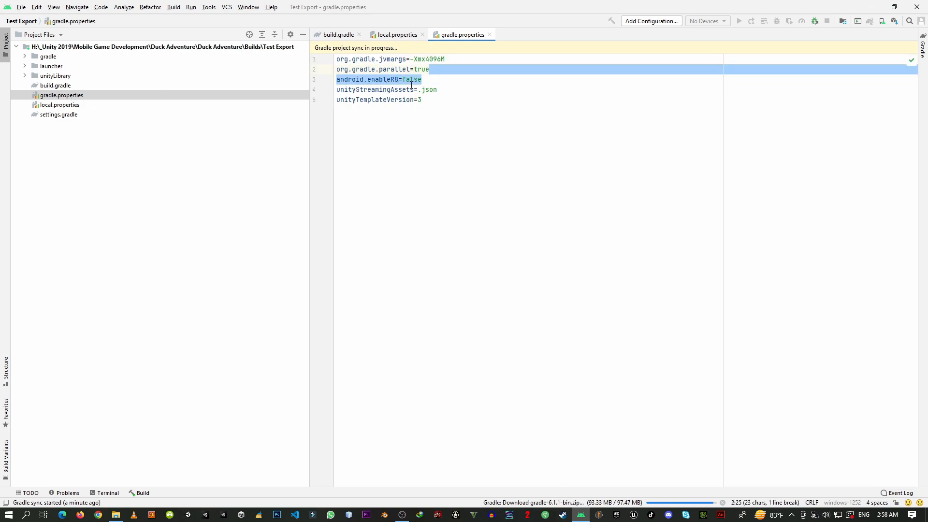
pyautogui.press('Delete')
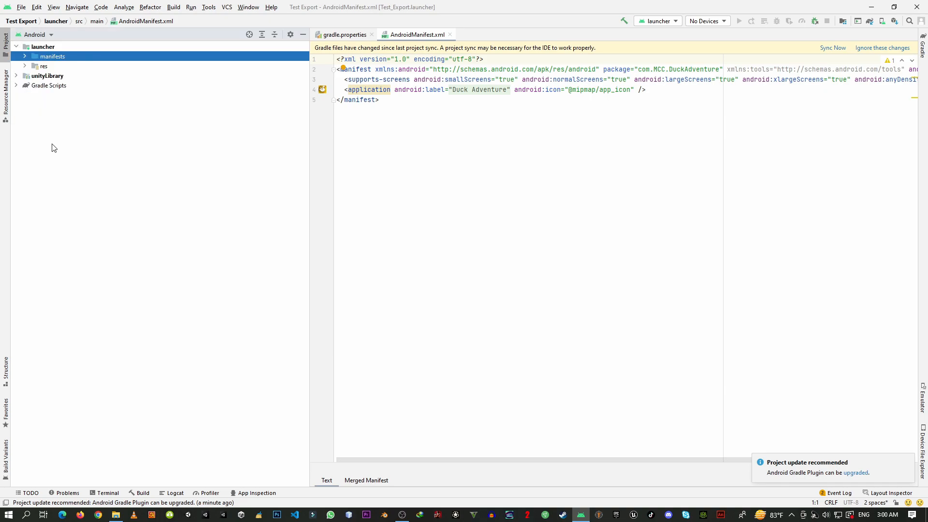
pyautogui.moveTo(65, 110)
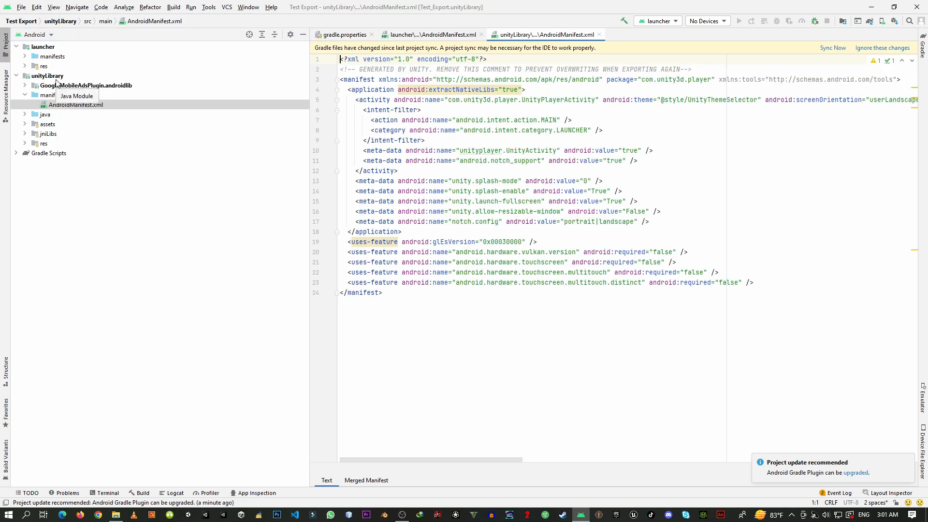
pyautogui.moveTo(67, 99)
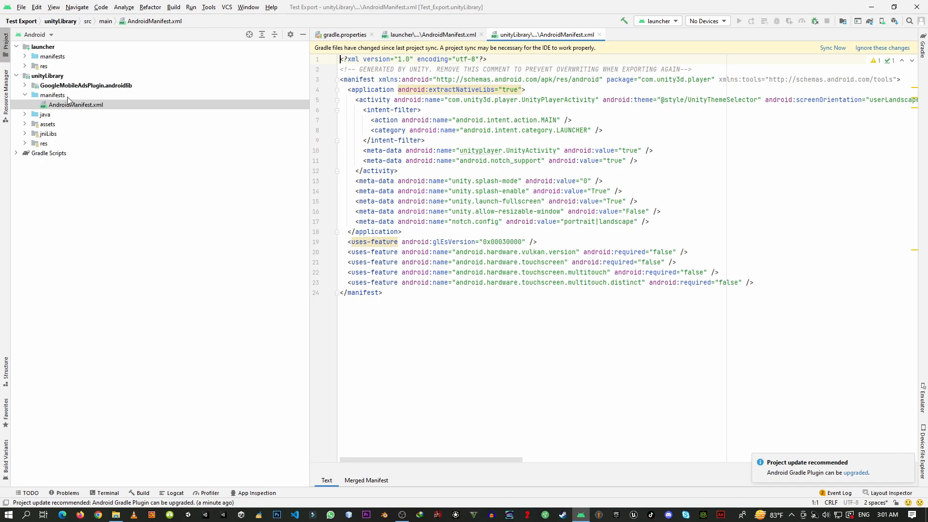
# View unityLibrary's AndroidManifest.xml showing UnityPlayerActivity with android:exported="true"
pyautogui.click(74, 105)
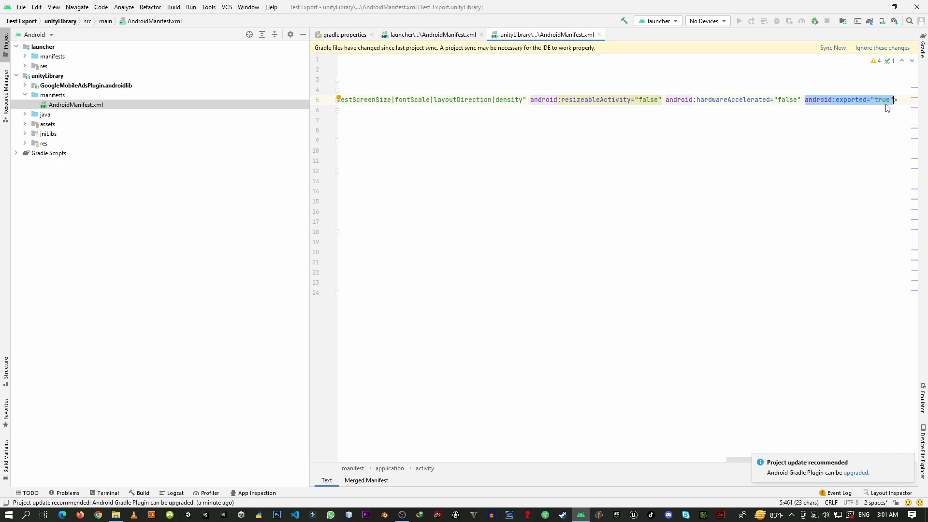
pyautogui.hscroll(-3)
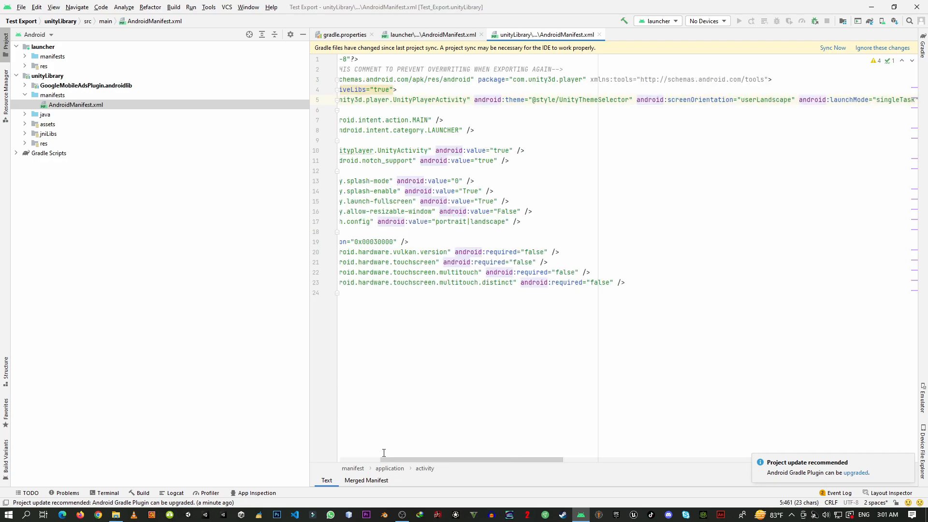
pyautogui.hscroll(-3)
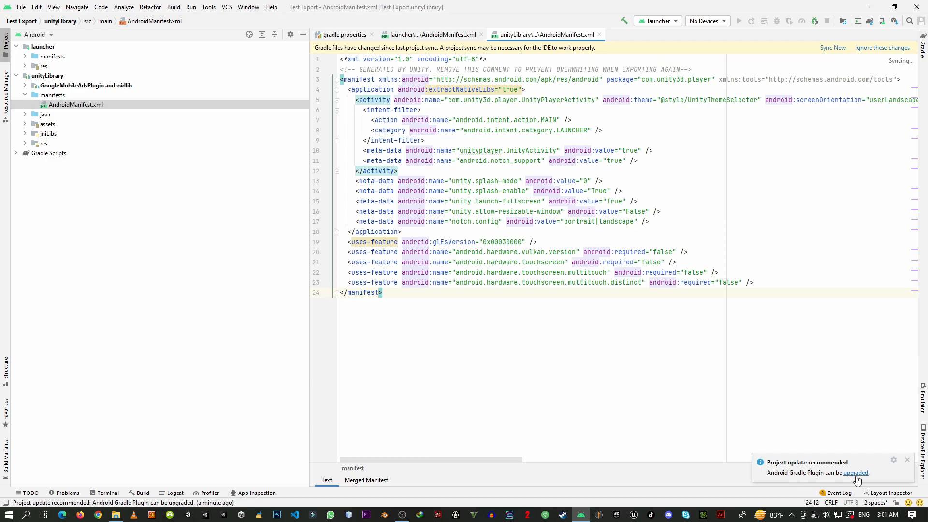
# Run the Upgrade Assistant to move the Android Gradle Plugin from 4.0.1 to 7.0.3
pyautogui.click(854, 473)
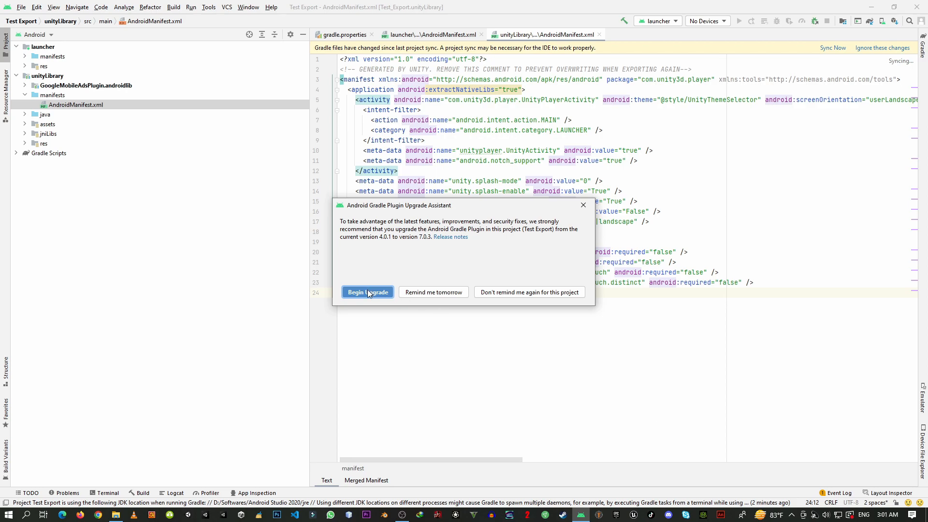
pyautogui.click(367, 292)
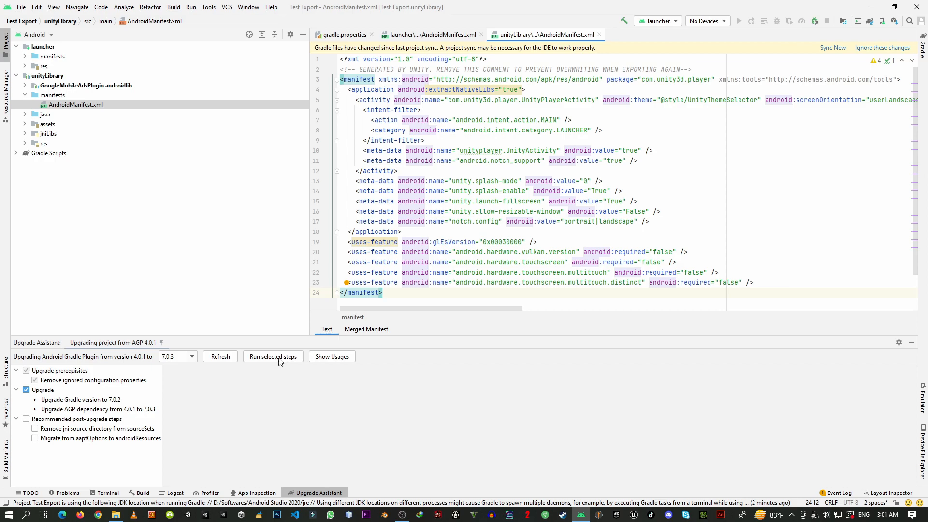
pyautogui.click(272, 357)
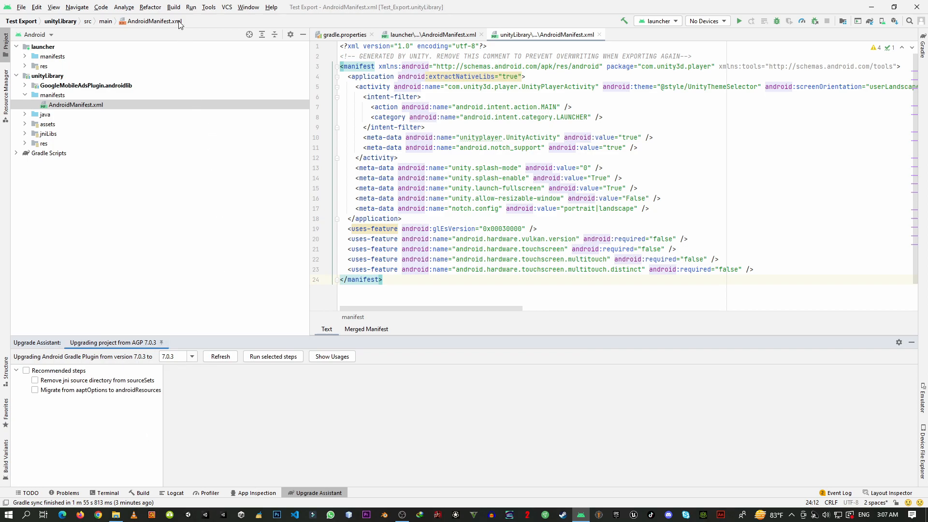
# Start Generate Signed Bundle / APK with the Android App Bundle option chosen
pyautogui.click(173, 7)
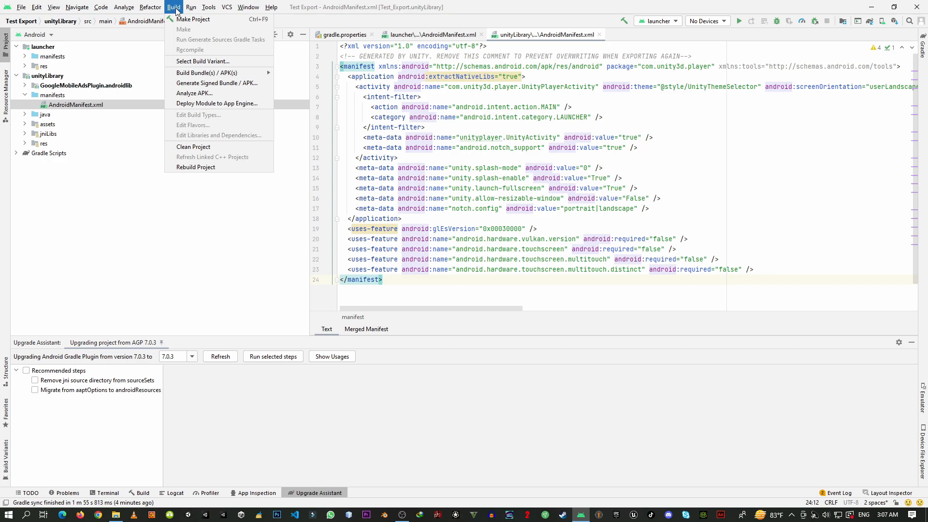
pyautogui.moveTo(217, 83)
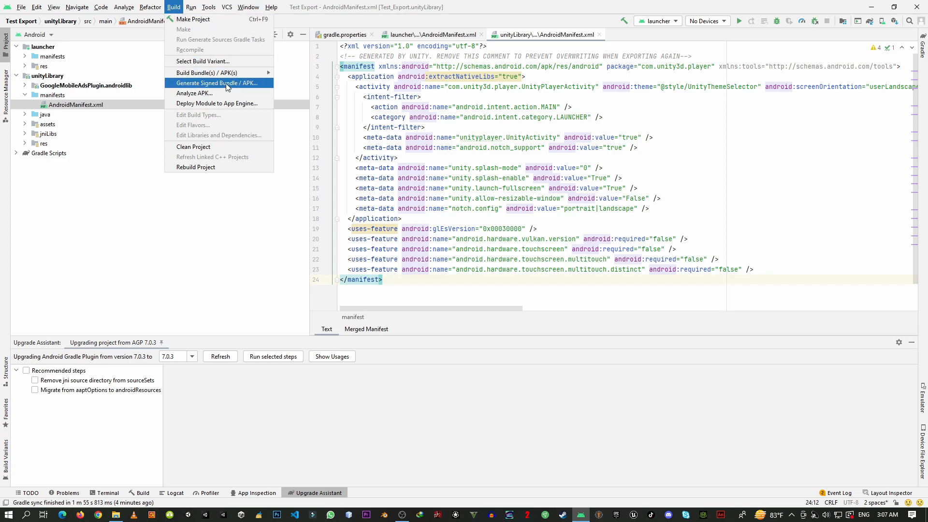
pyautogui.click(216, 83)
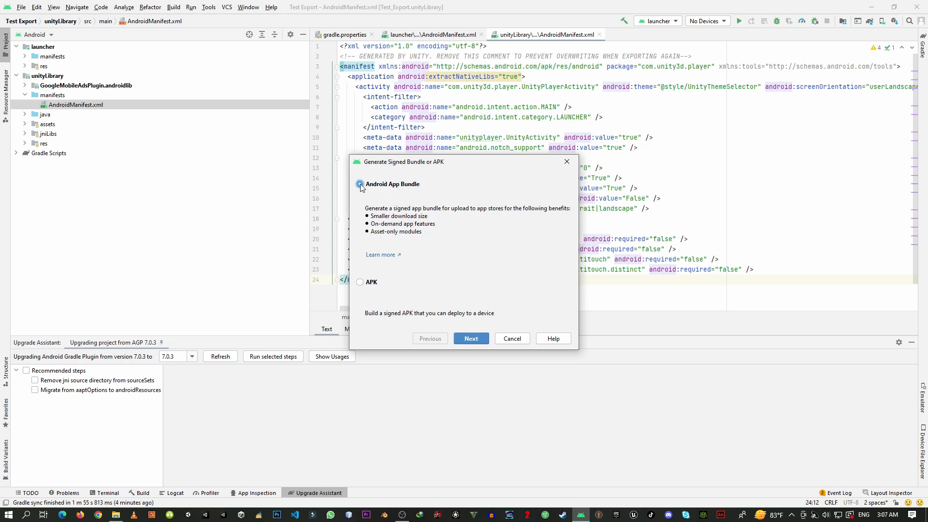
pyautogui.click(360, 183)
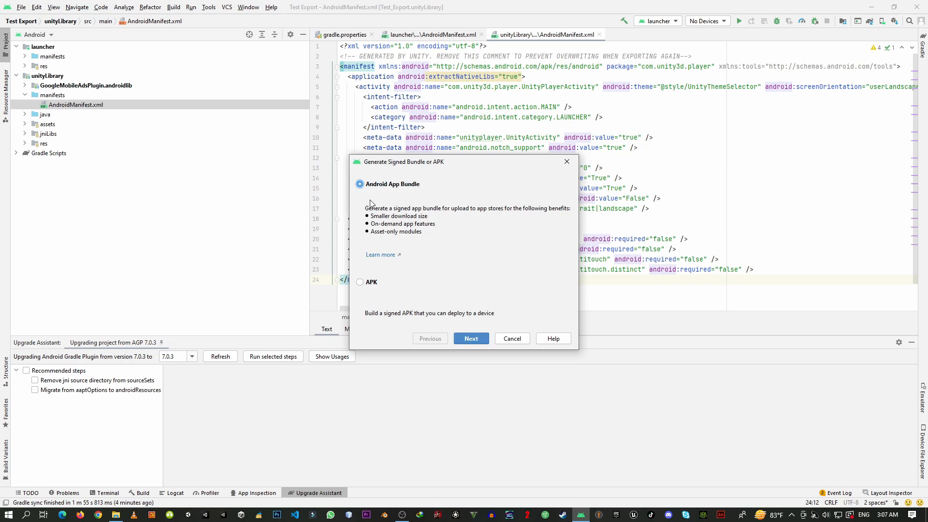
pyautogui.moveTo(435, 188)
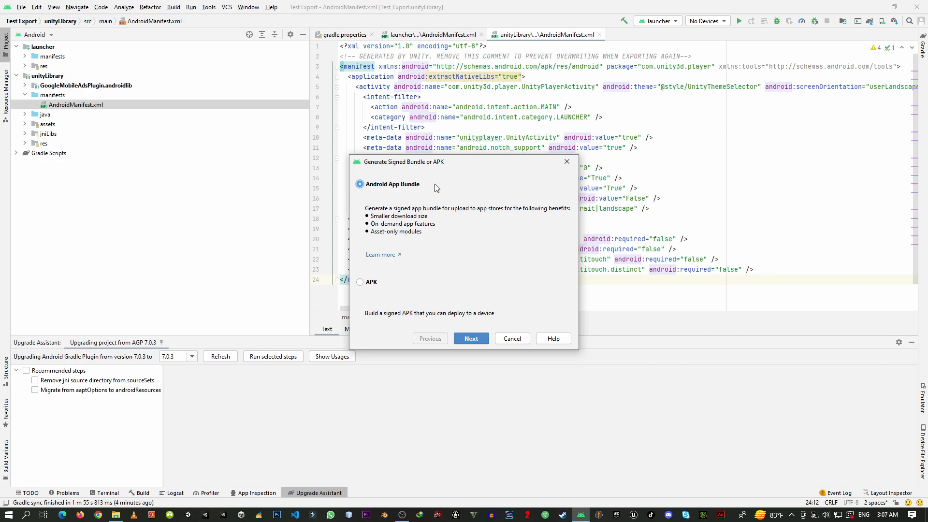
pyautogui.moveTo(458, 210)
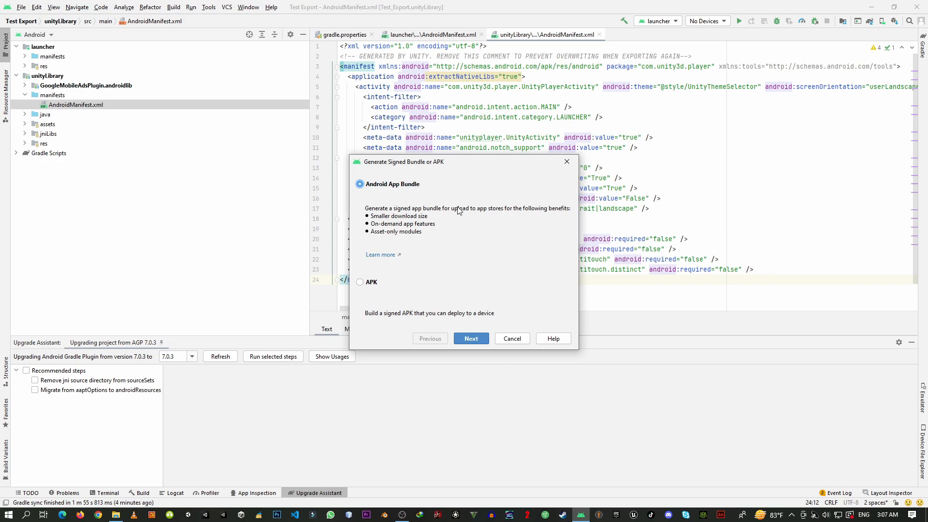
# Sign with the existing user.keystore, alias thecelltech, passwords remembered and encrypted-key export off
pyautogui.click(470, 338)
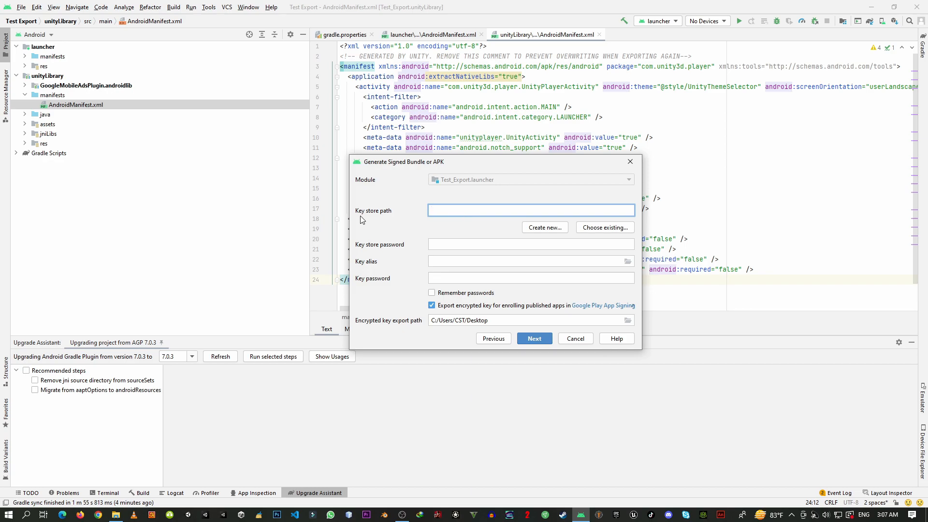
pyautogui.moveTo(512, 237)
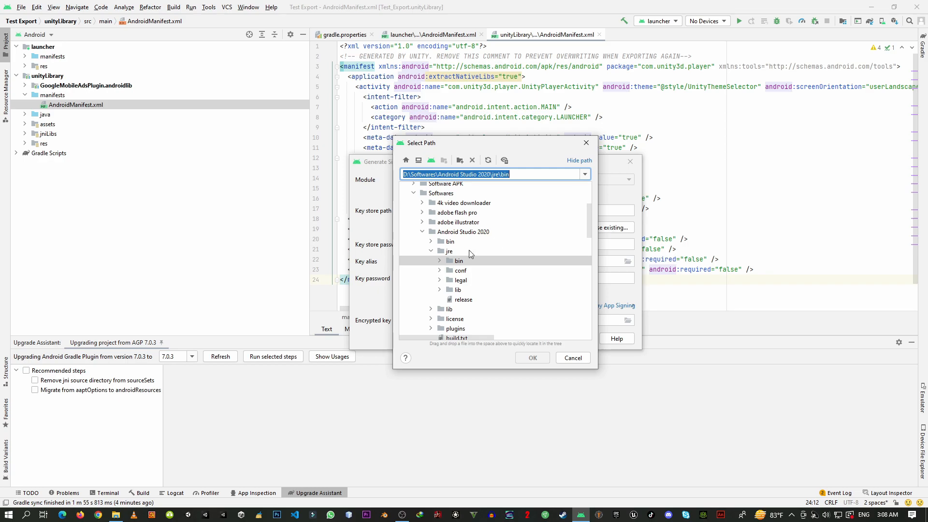
pyautogui.scroll(-3)
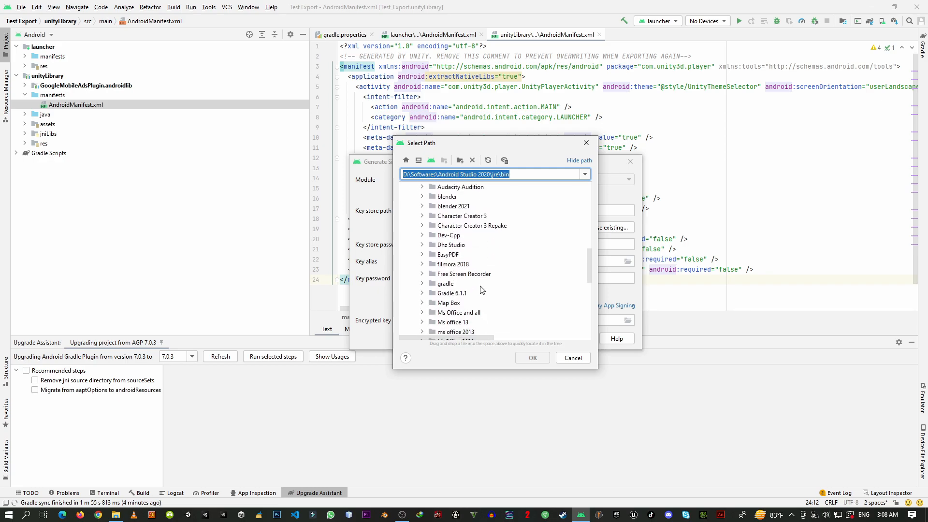
pyautogui.click(531, 358)
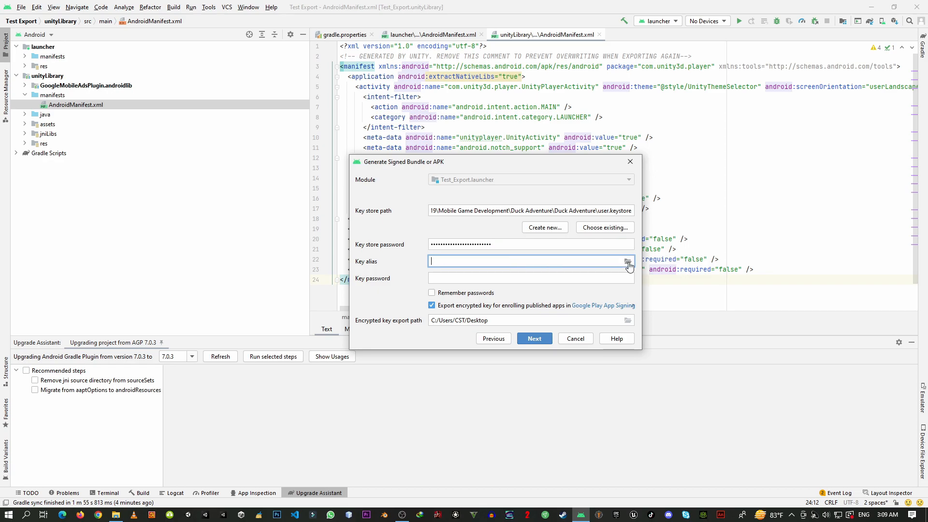
pyautogui.write('thecelltech')
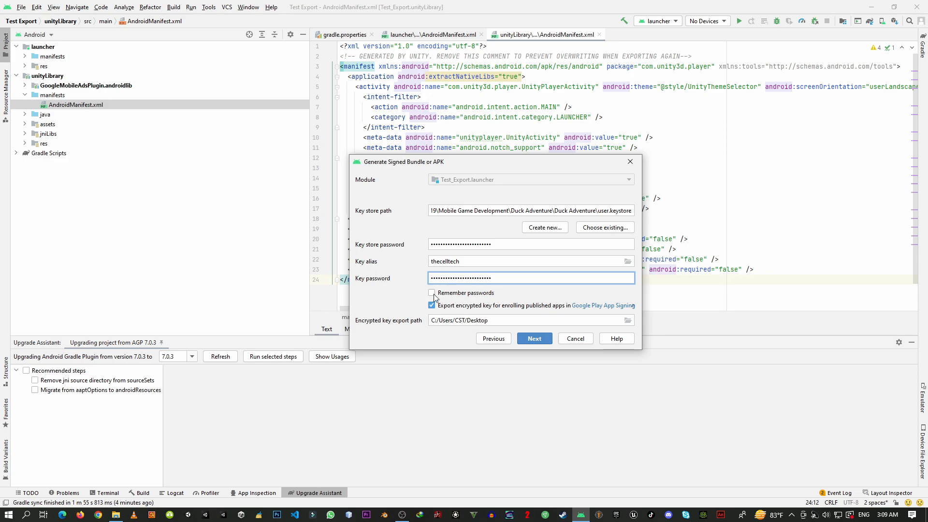
pyautogui.click(432, 292)
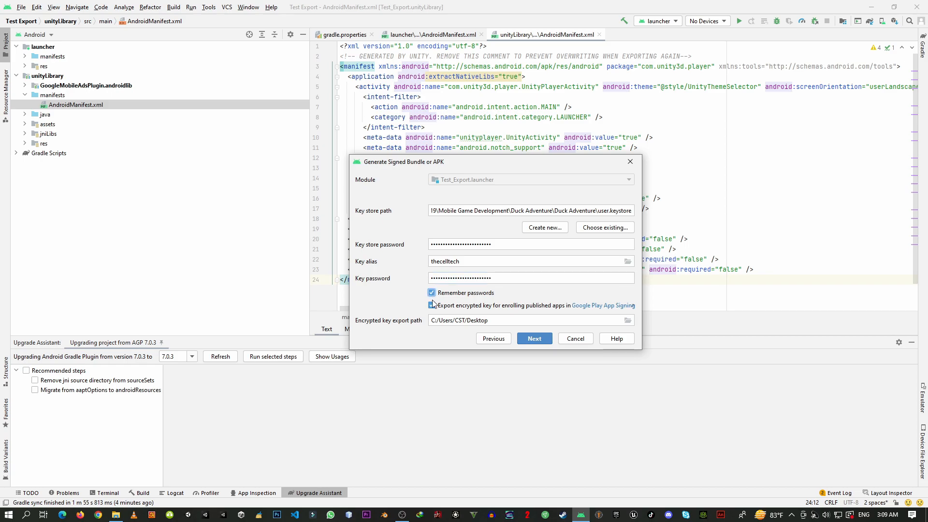
pyautogui.click(433, 305)
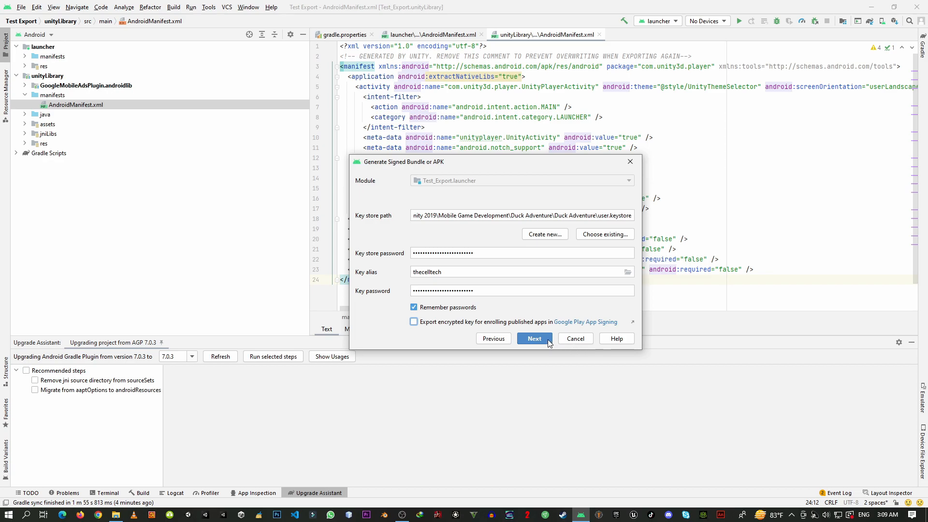
pyautogui.moveTo(541, 344)
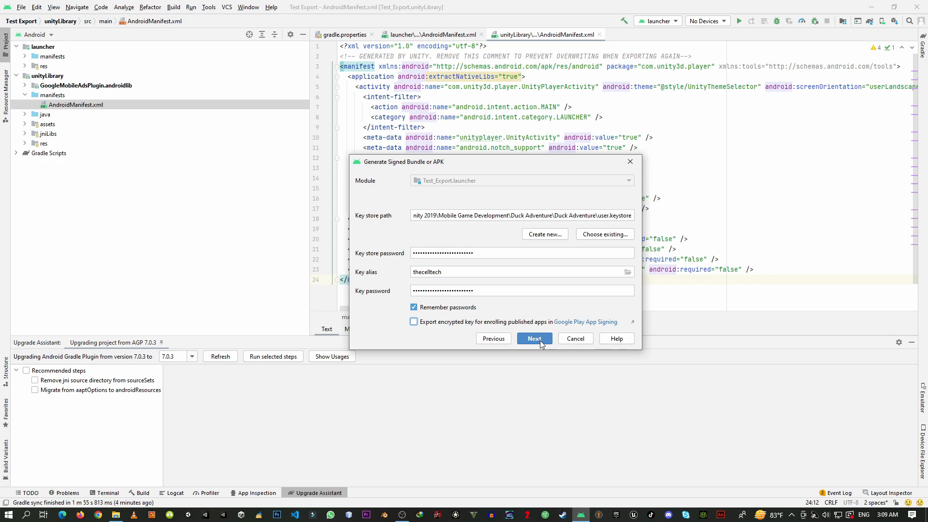
# Build the signed release bundle with the release build variant
pyautogui.click(533, 338)
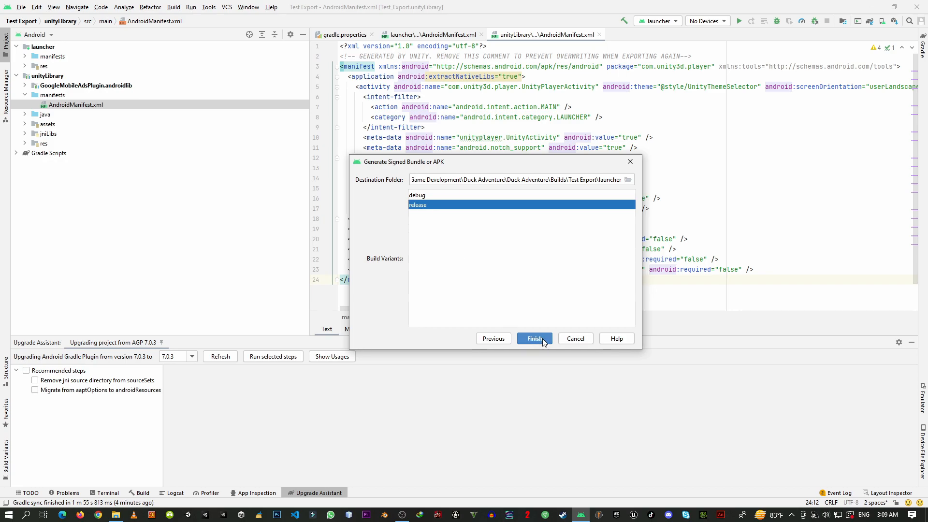
pyautogui.click(534, 339)
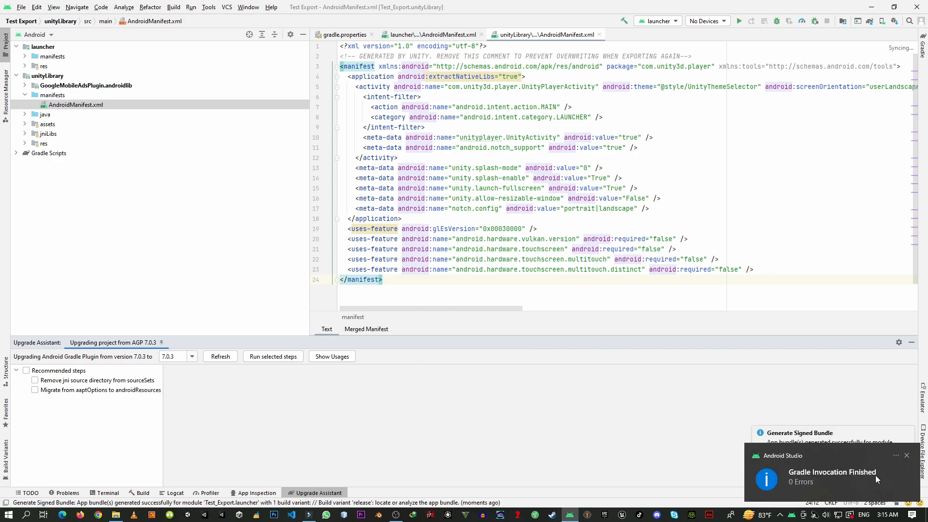
pyautogui.moveTo(908, 465)
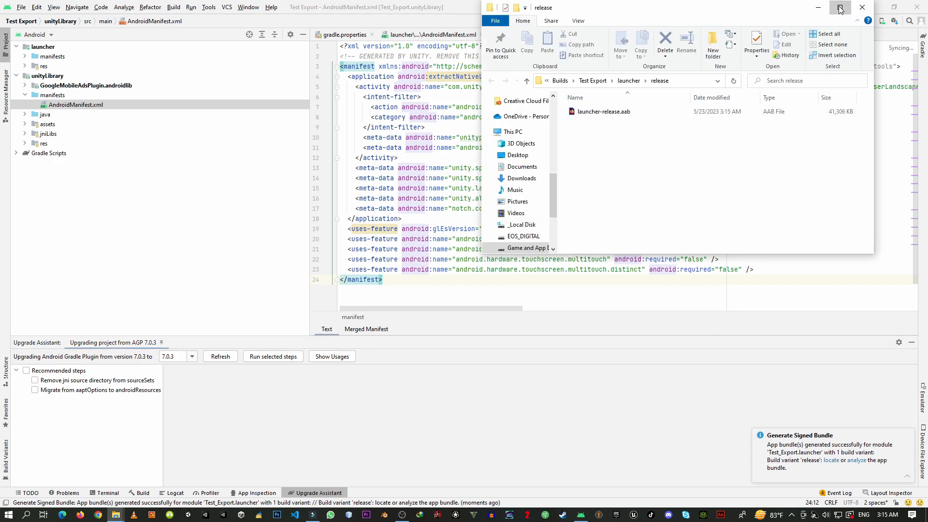
# Maximize the release folder window showing launcher-release.aab of 41,306 KB
pyautogui.click(839, 7)
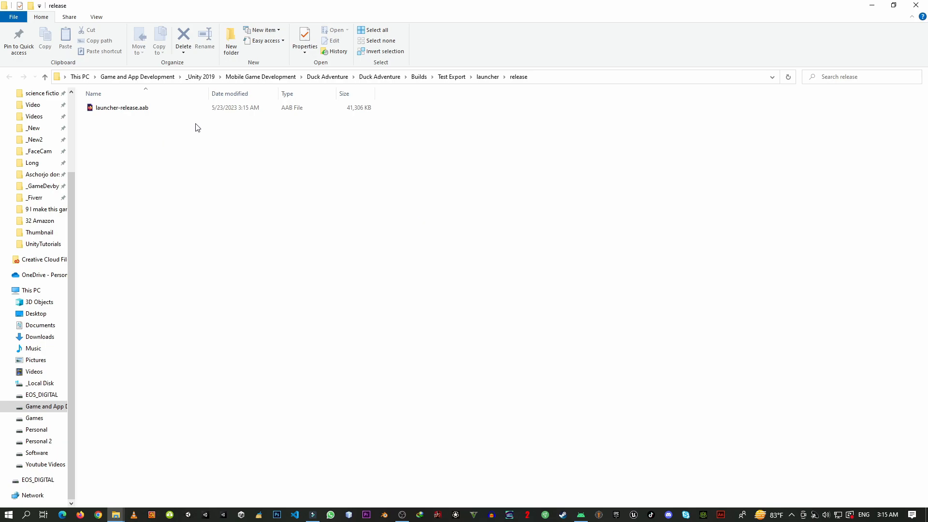
pyautogui.moveTo(118, 124)
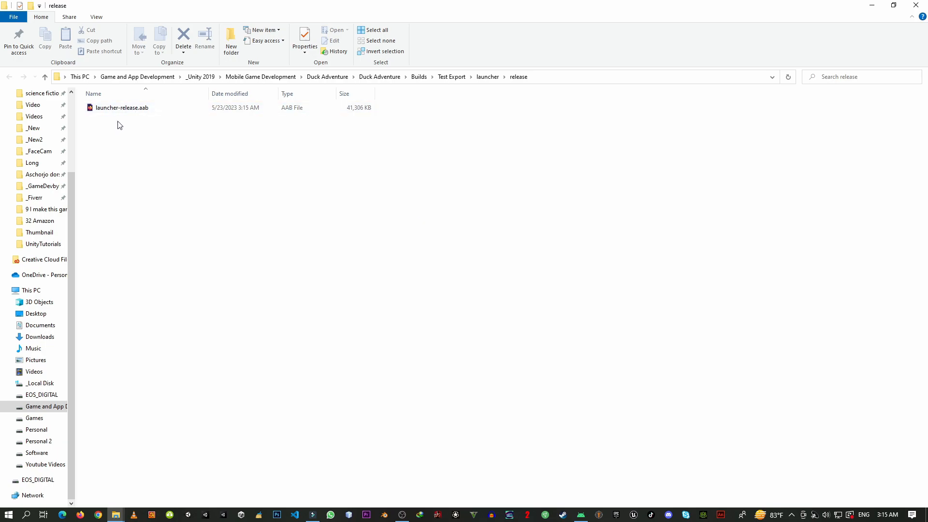